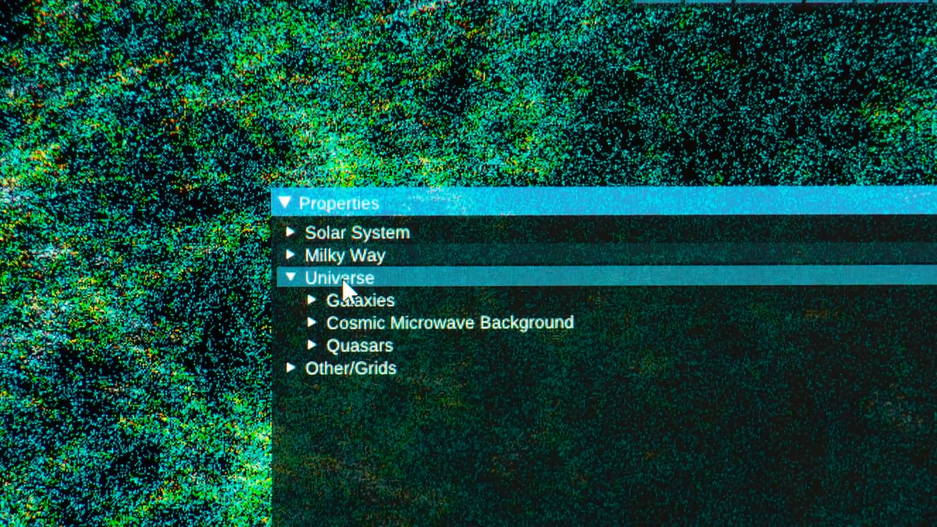
Step: Expand Universe > Galaxies and reveal the 2MASS Galaxies settings
{"action": "left_click", "coordinate": [360, 297]}
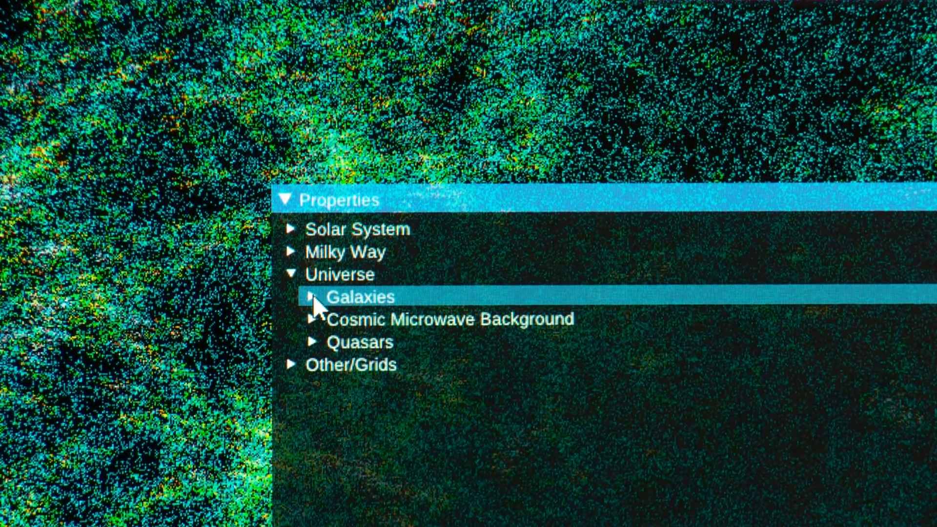
{"action": "left_click", "coordinate": [313, 297]}
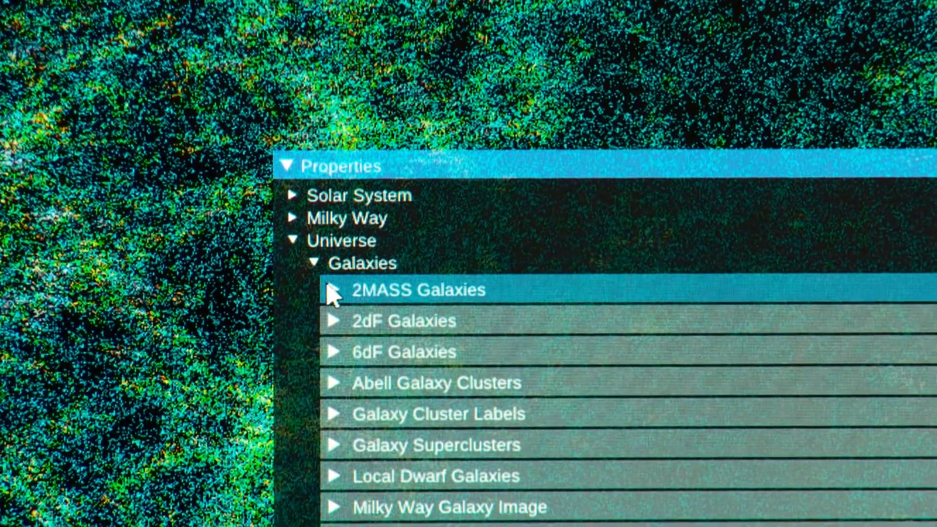
{"action": "left_click", "coordinate": [335, 289]}
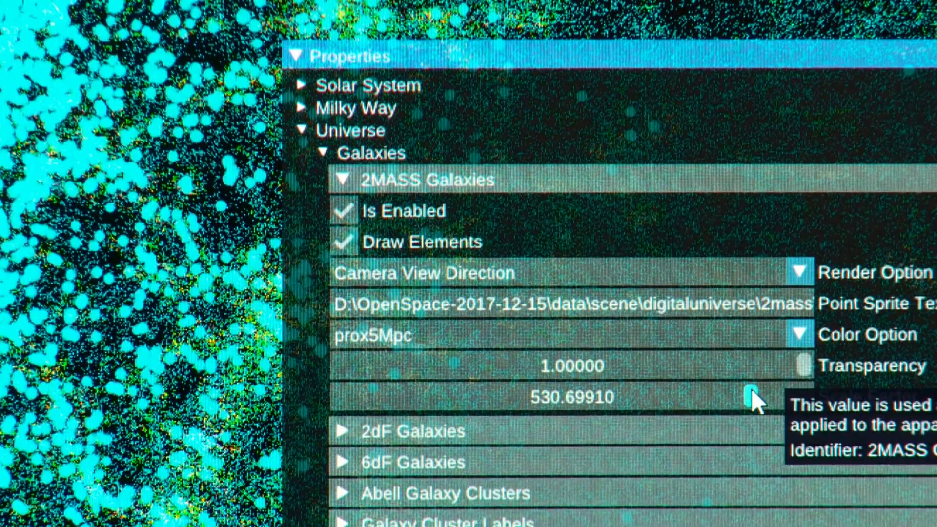
Step: Raise the 2MASS Galaxies scale factor to about 520 and collapse its entry
{"action": "left_click_drag", "start_coordinate": [746, 396], "coordinate": [740, 391]}
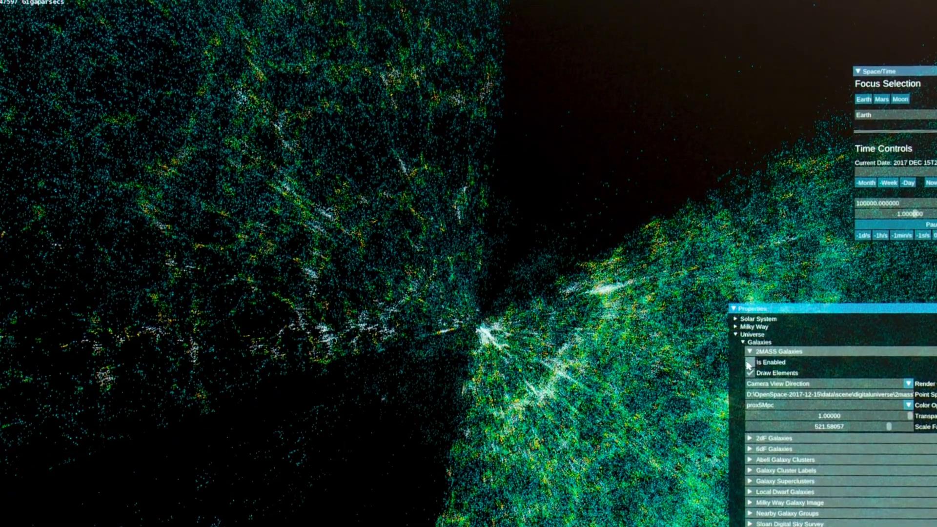
{"action": "left_click", "coordinate": [751, 361]}
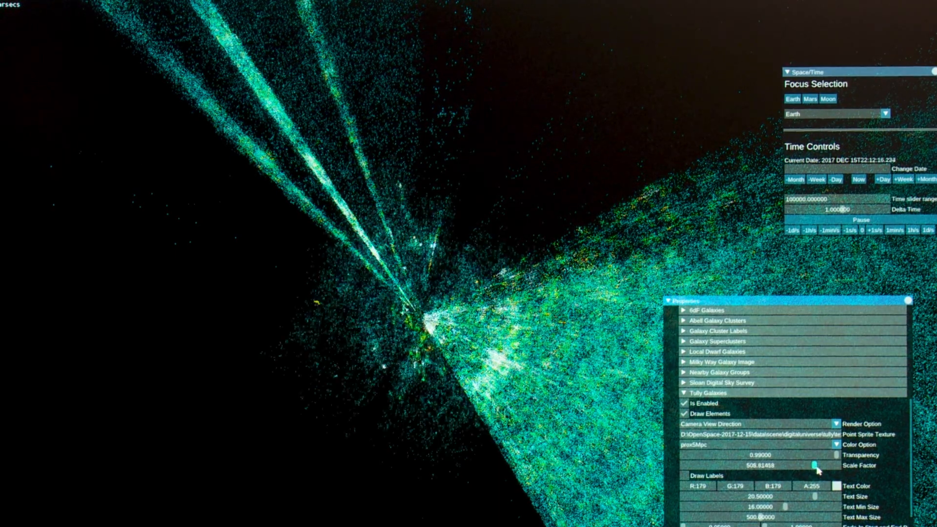
Step: Raise the Tully Galaxies scale factor to about 523 to brighten the cluster
{"action": "left_click_drag", "start_coordinate": [814, 464], "coordinate": [815, 464]}
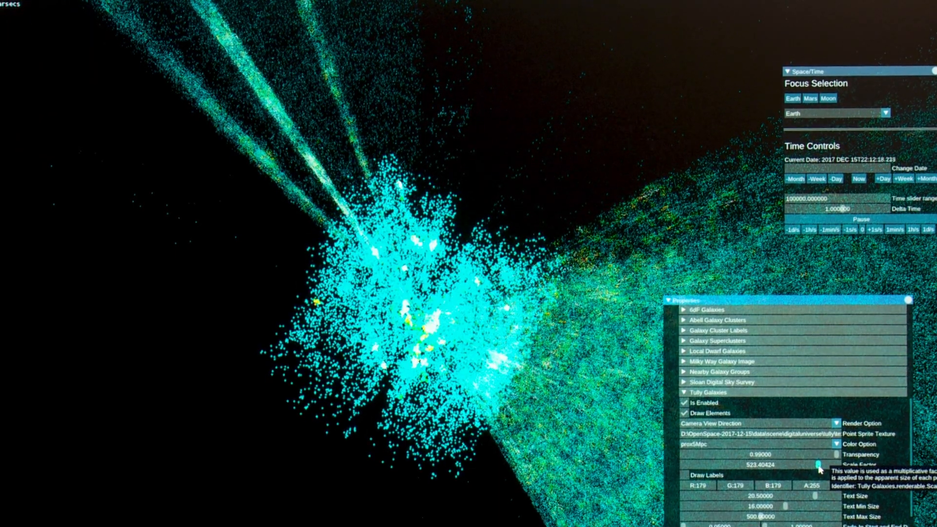